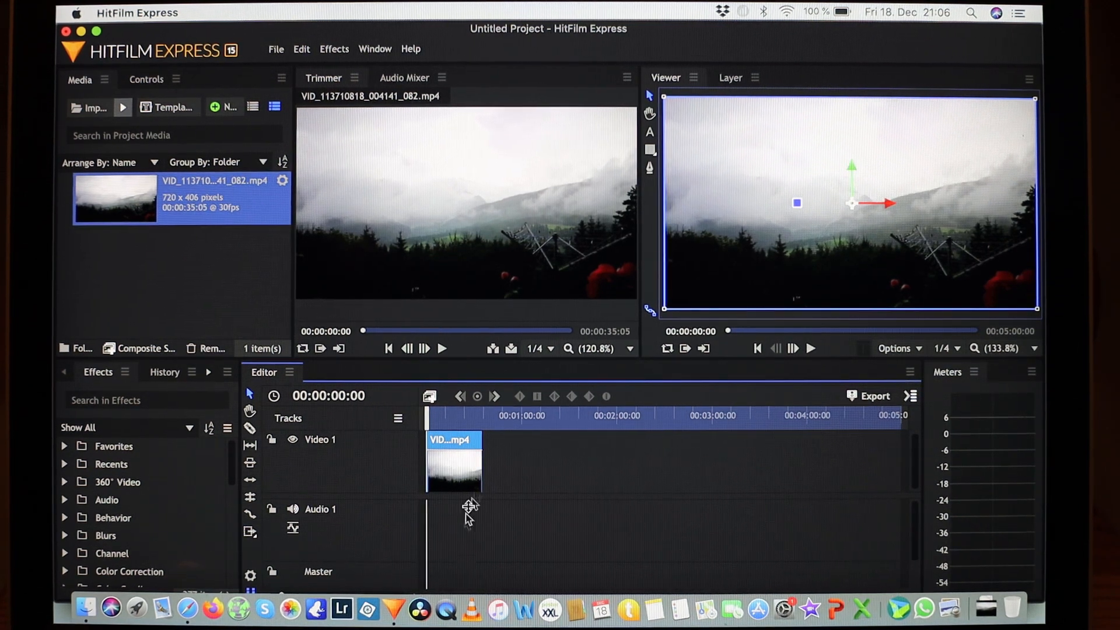
{"action": "mouse_move", "coordinate": [461, 528]}
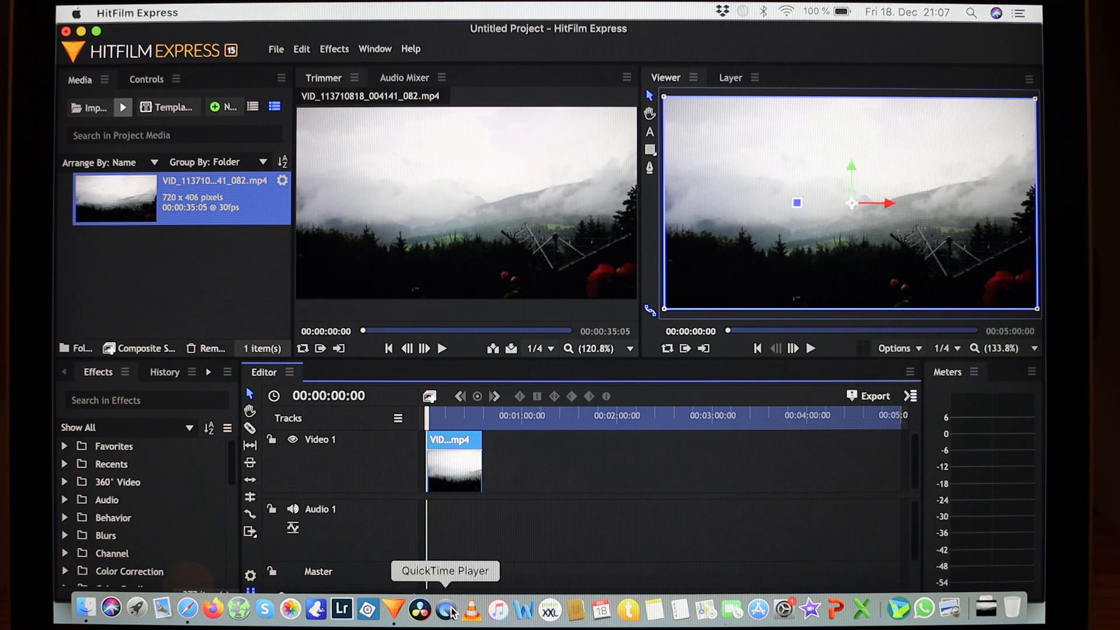
Launch QuickTime Player from the Dock and bring up the File menu for a new recording
{"action": "left_click", "coordinate": [445, 609]}
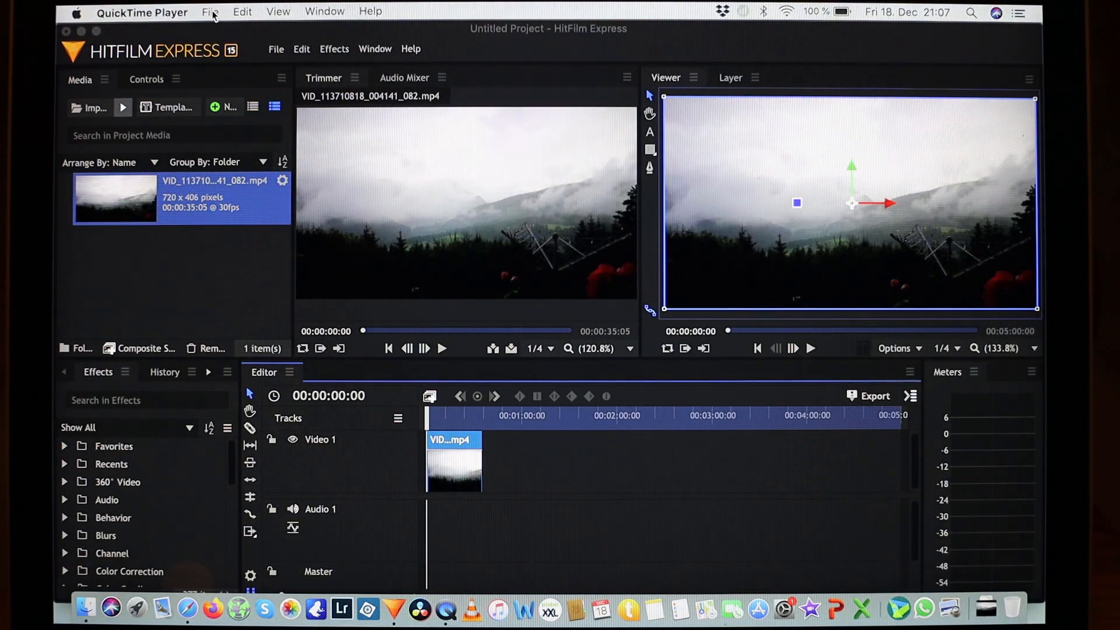
{"action": "left_click", "coordinate": [210, 11]}
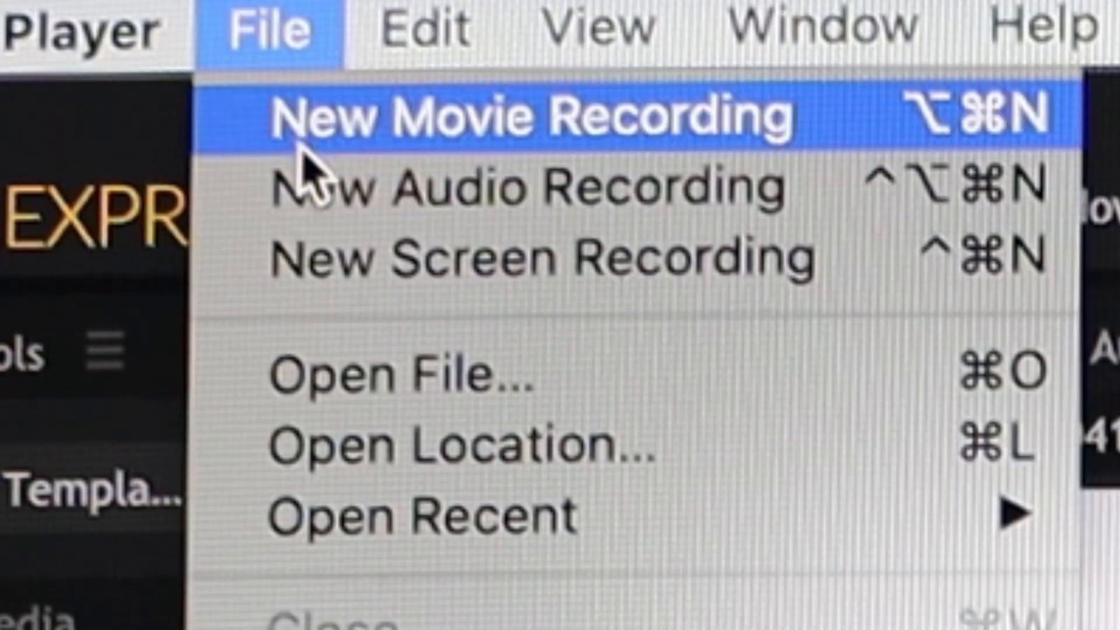
{"action": "mouse_move", "coordinate": [336, 257]}
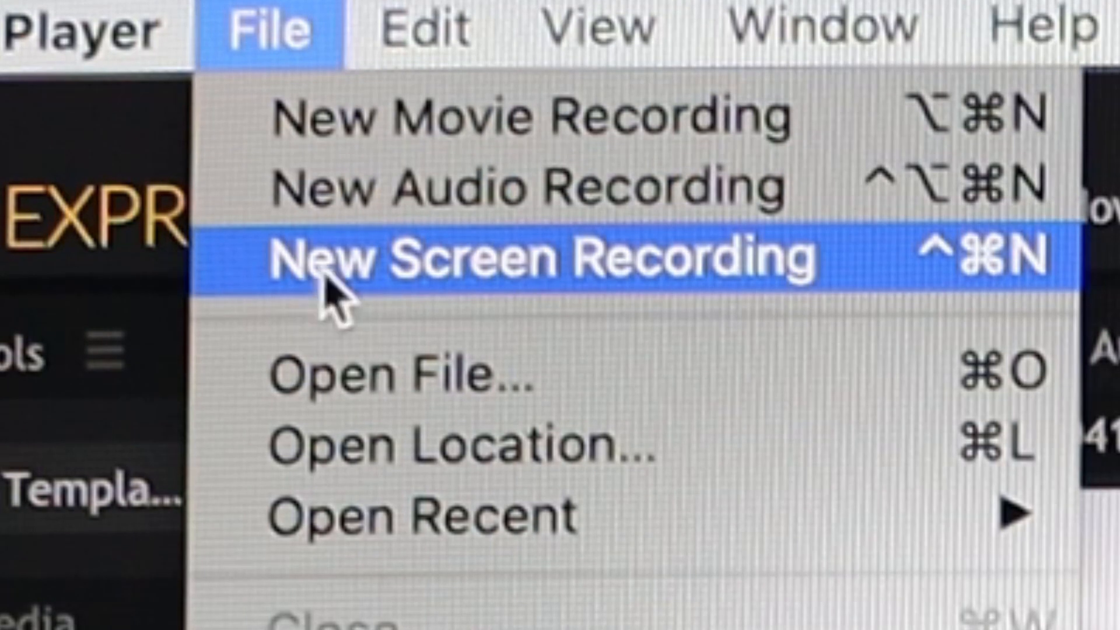
{"action": "mouse_move", "coordinate": [793, 300]}
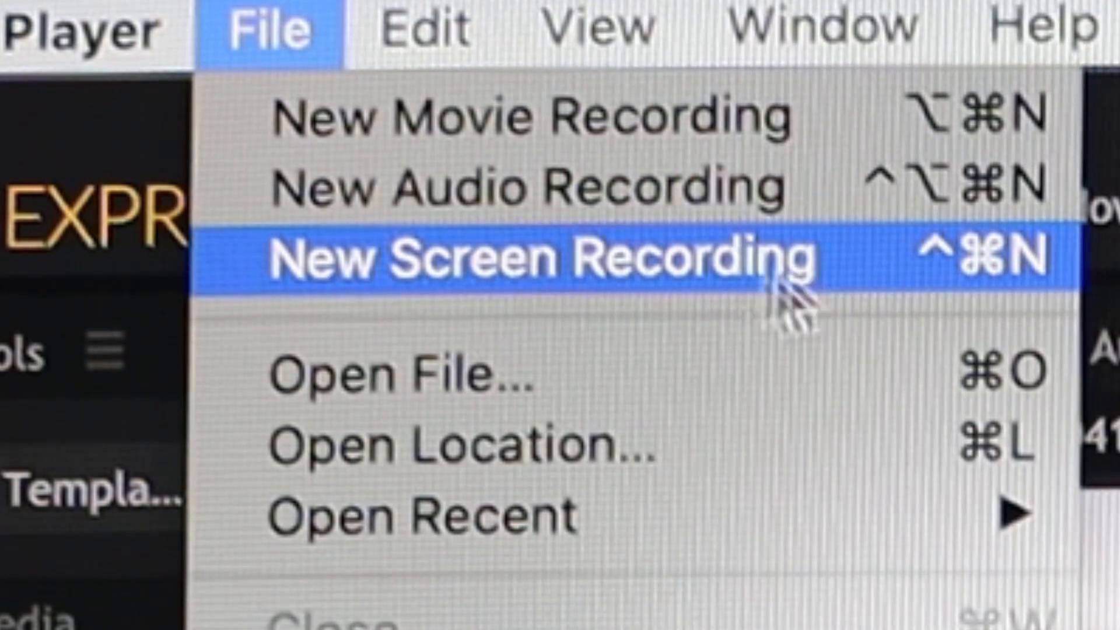
{"action": "mouse_move", "coordinate": [415, 189]}
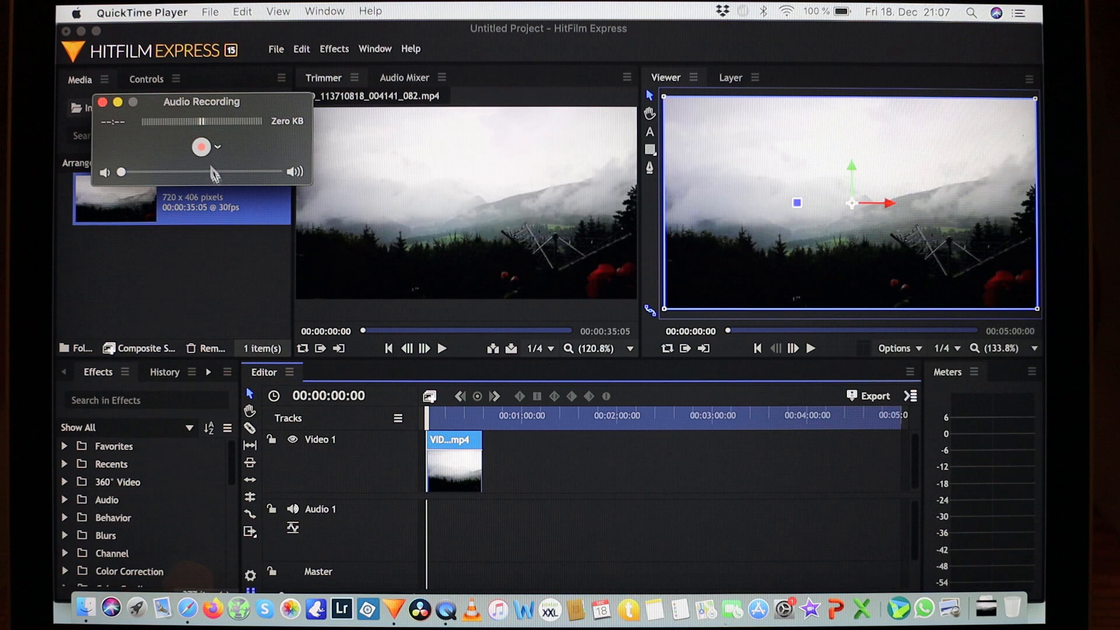
Record the eight-second voice-over using the red record button
{"action": "left_click", "coordinate": [200, 147]}
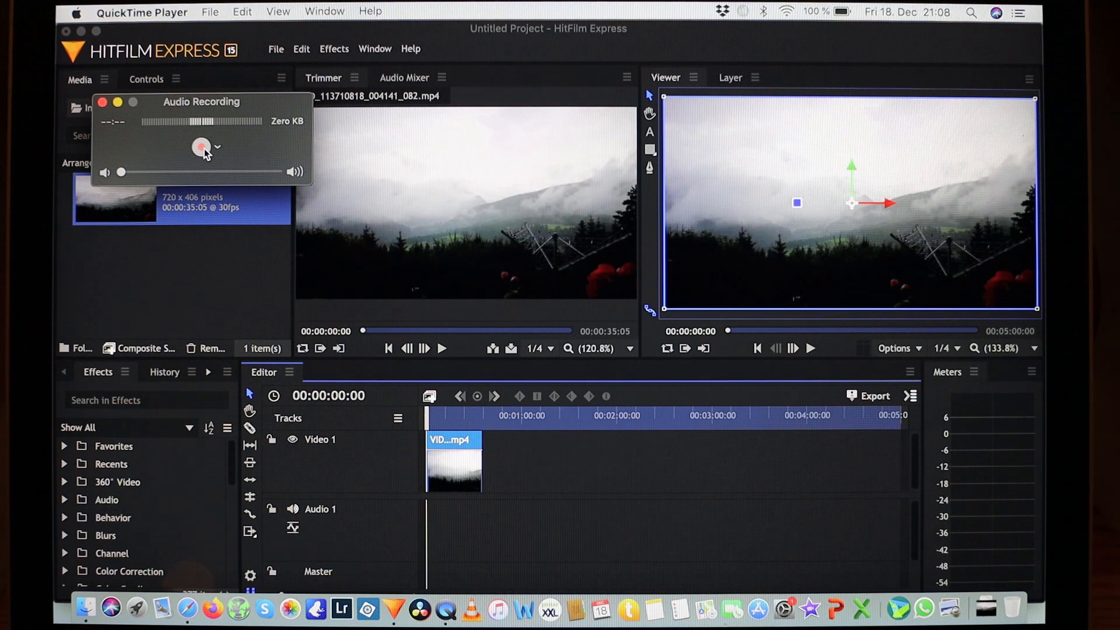
{"action": "left_click", "coordinate": [200, 147]}
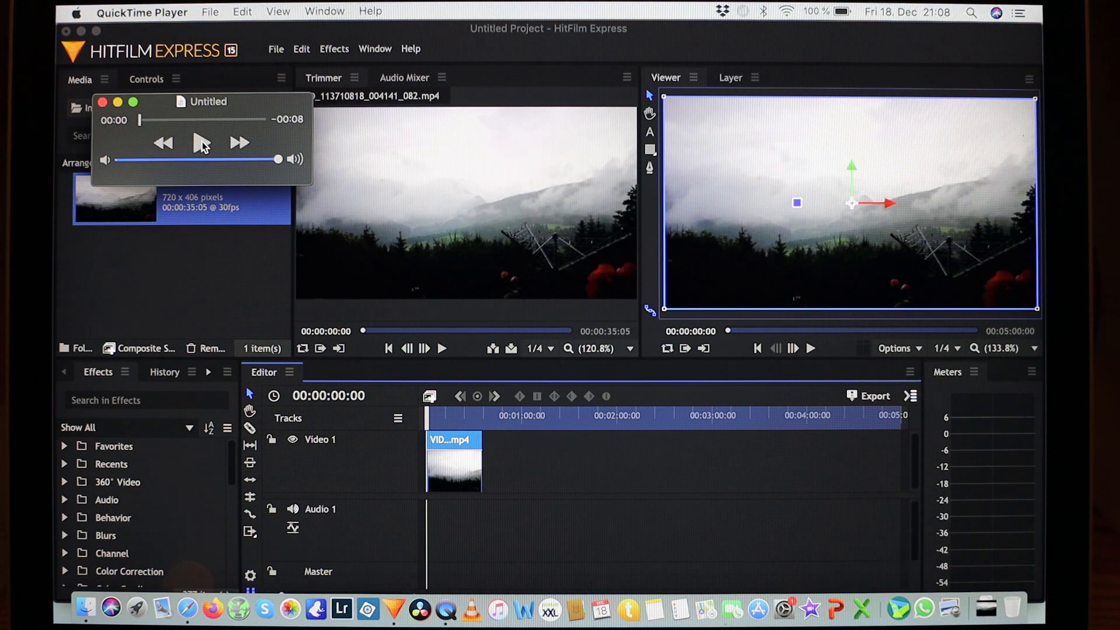
Play the recording through to its end, pause it, and bring up the File commands
{"action": "left_click", "coordinate": [202, 143]}
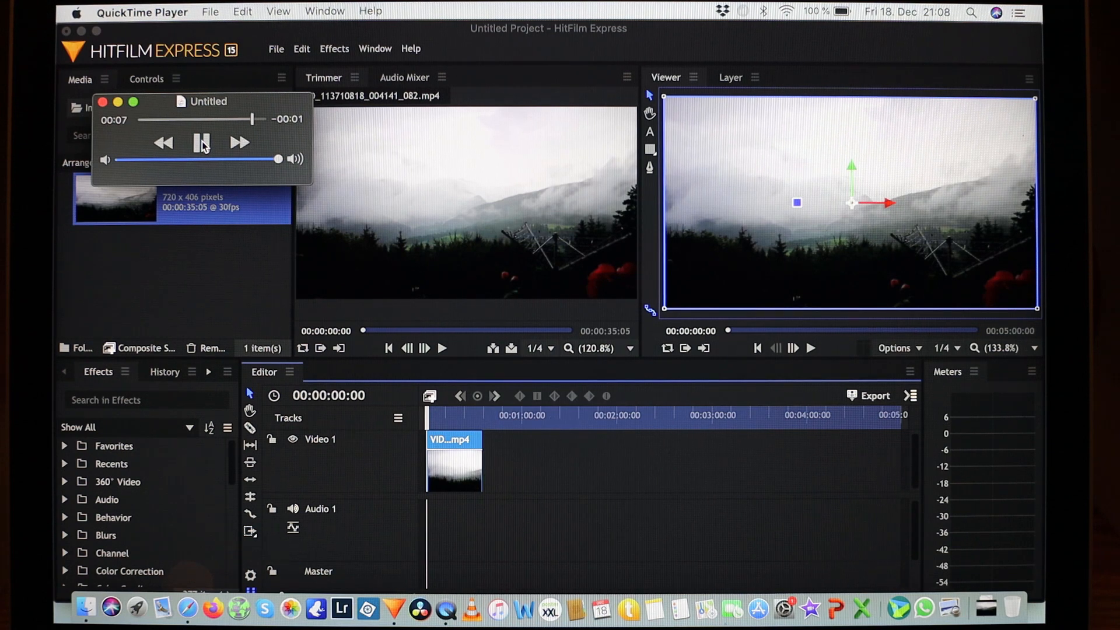
{"action": "left_click", "coordinate": [202, 143]}
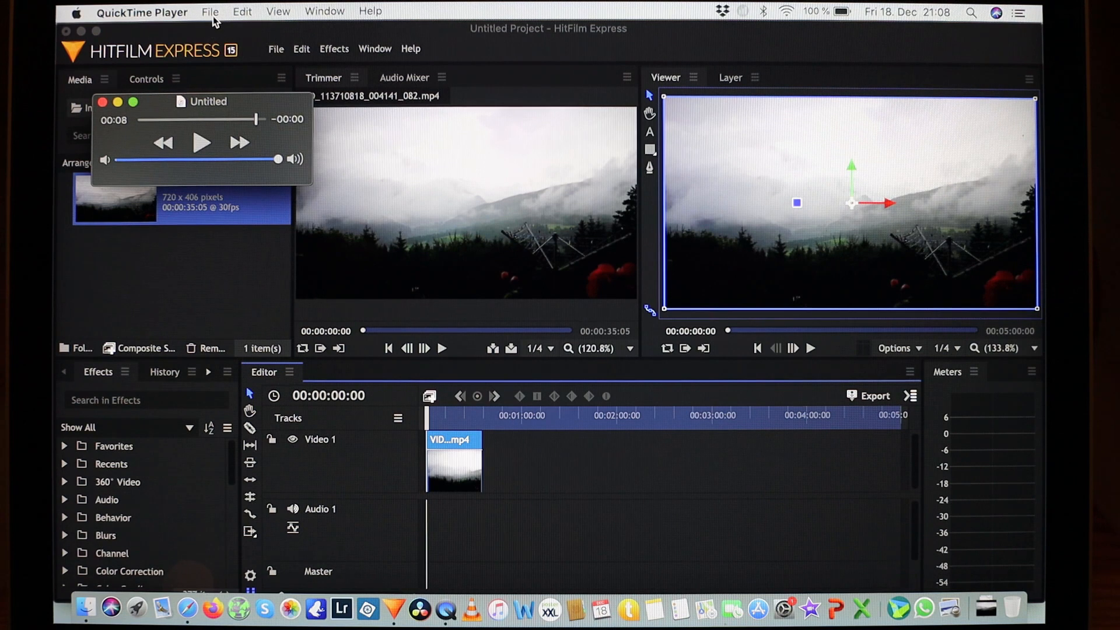
{"action": "left_click", "coordinate": [209, 11]}
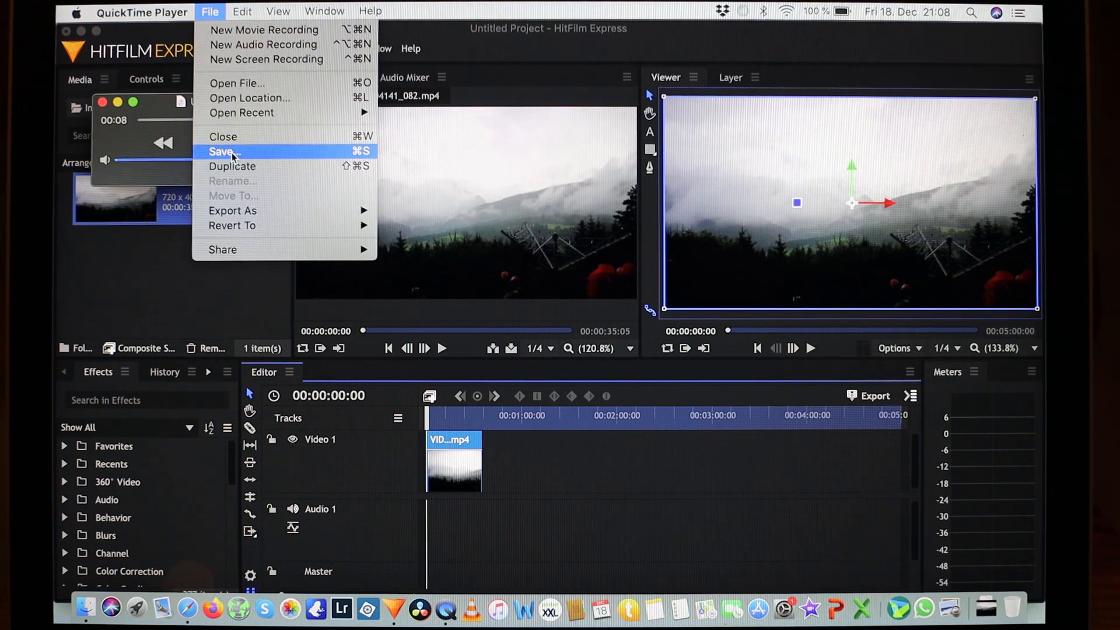
Save the voice recording as panorama.m4a and close the QuickTime window
{"action": "left_click", "coordinate": [223, 152]}
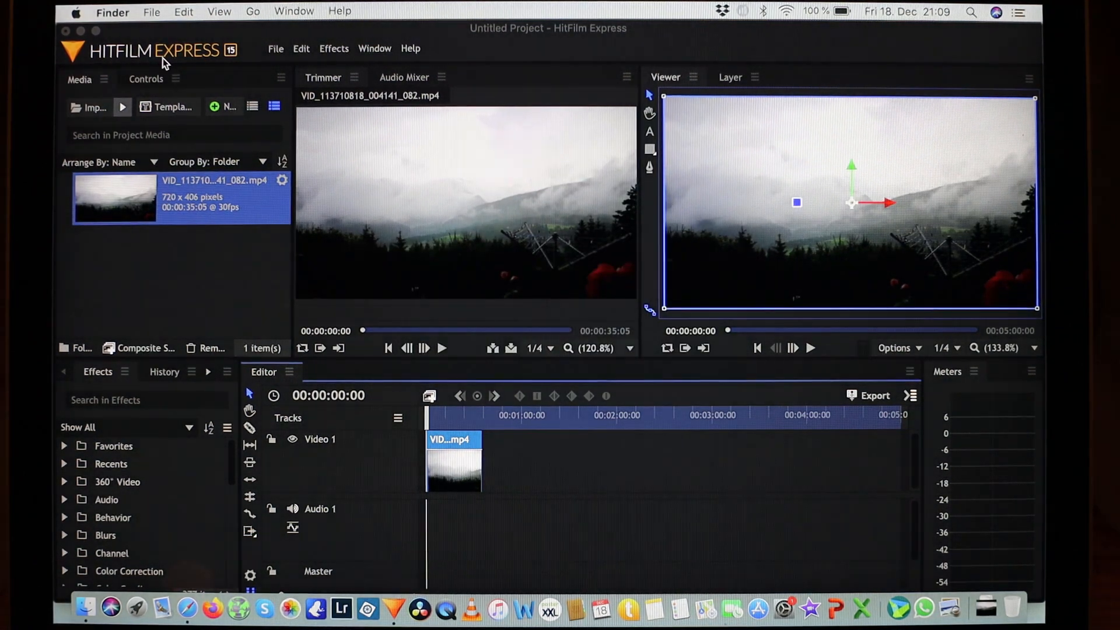
Browse the Desktop in Finder to bring panorama.m4a into HitFilm's Media panel
{"action": "left_click", "coordinate": [89, 107]}
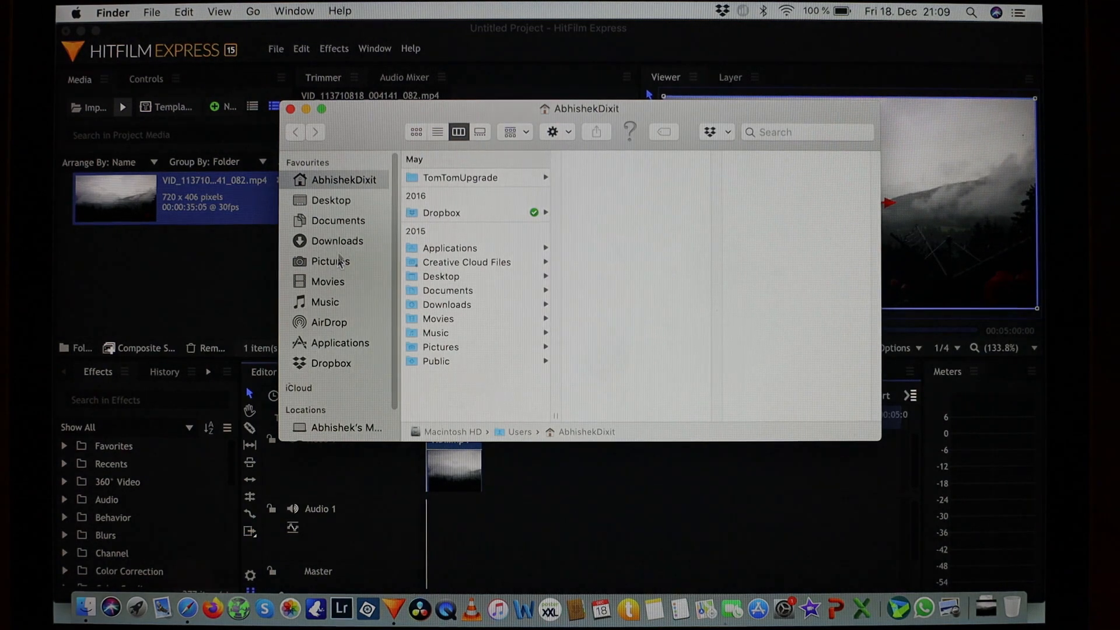
{"action": "left_click", "coordinate": [331, 200]}
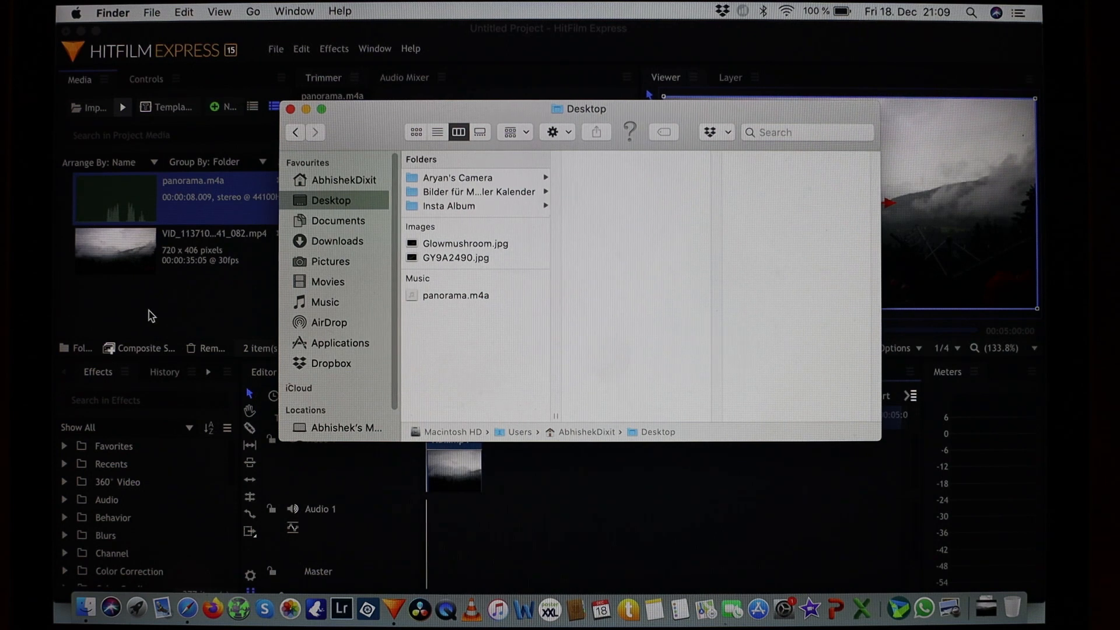
{"action": "left_click", "coordinate": [290, 110]}
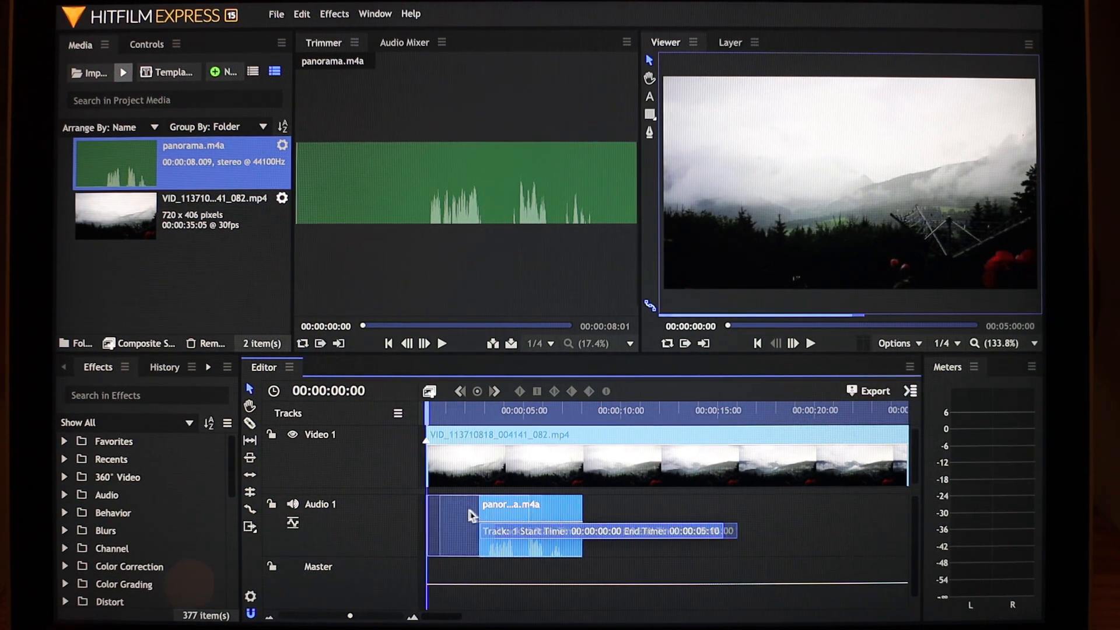
Slide the panorama.m4a clip later along Audio 1, past the five-second mark
{"action": "left_click_drag", "start_coordinate": [486, 525], "coordinate": [693, 525]}
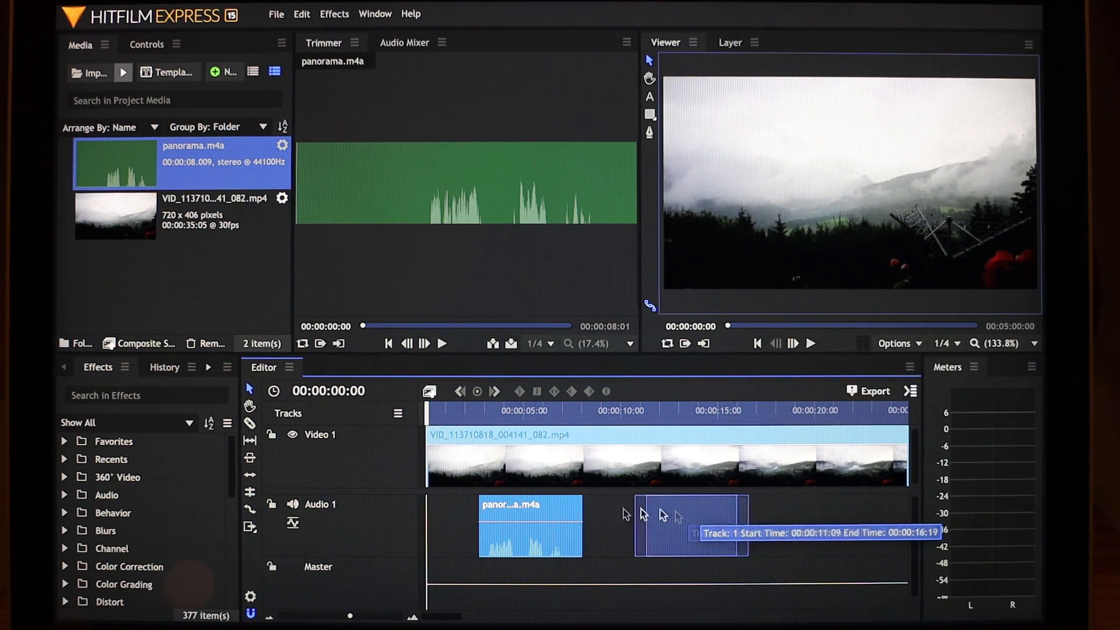